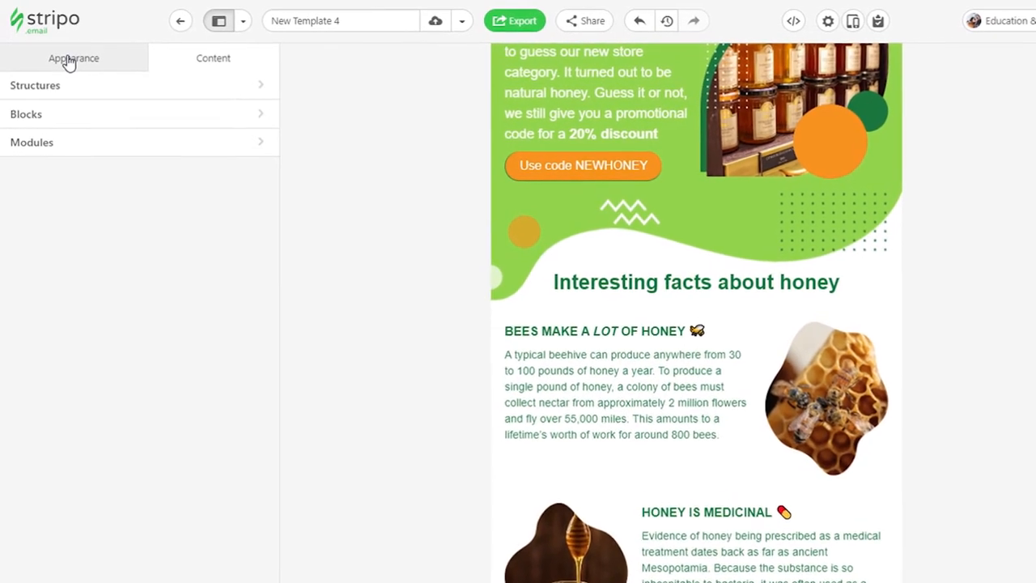
Switch the left panel from content blocks to the Appearance settings groups.
left_click(74, 58)
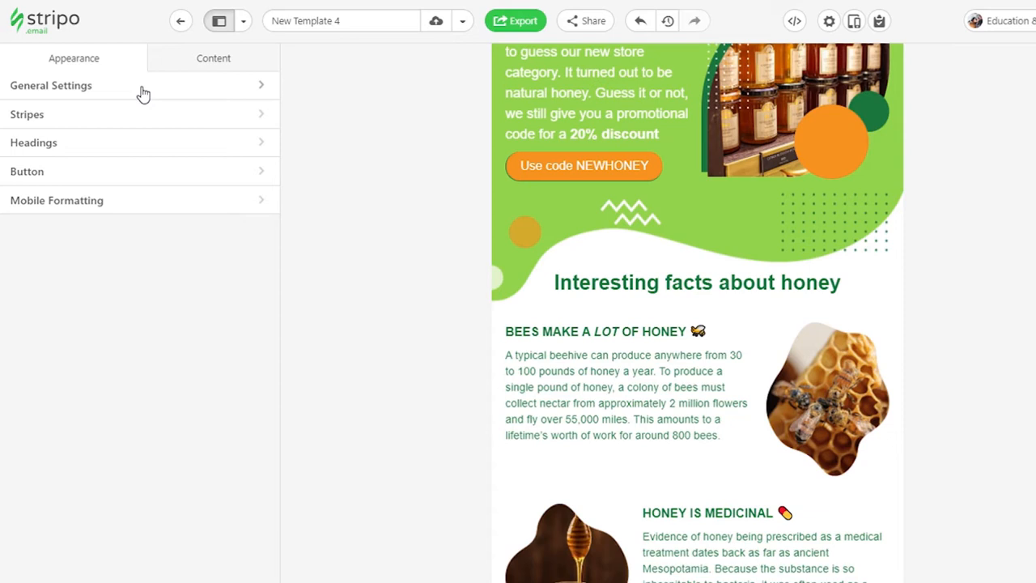
In General Settings, nudge the message width to 610 and back to 600.
left_click(50, 85)
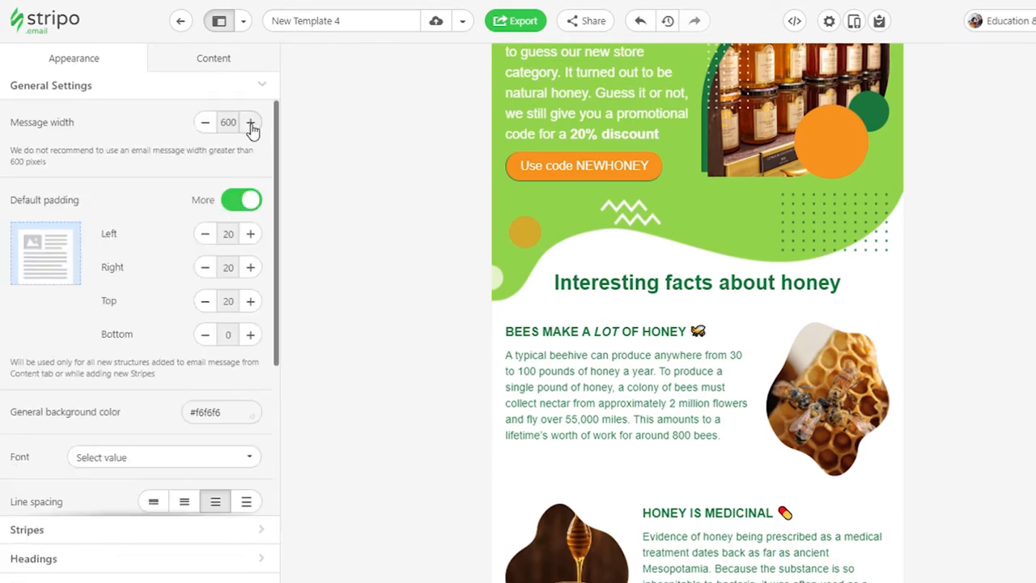
left_click(252, 123)
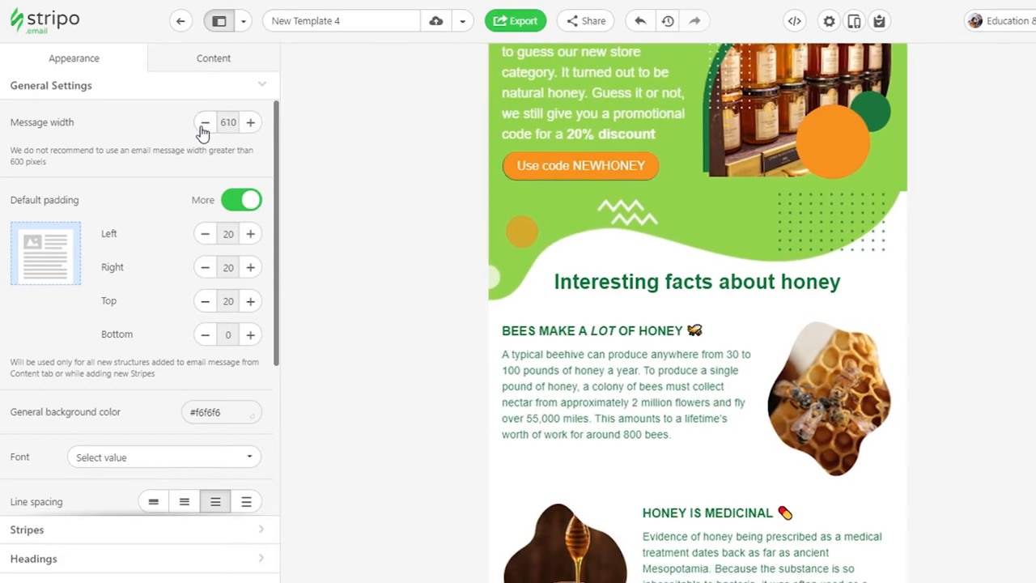
left_click(205, 123)
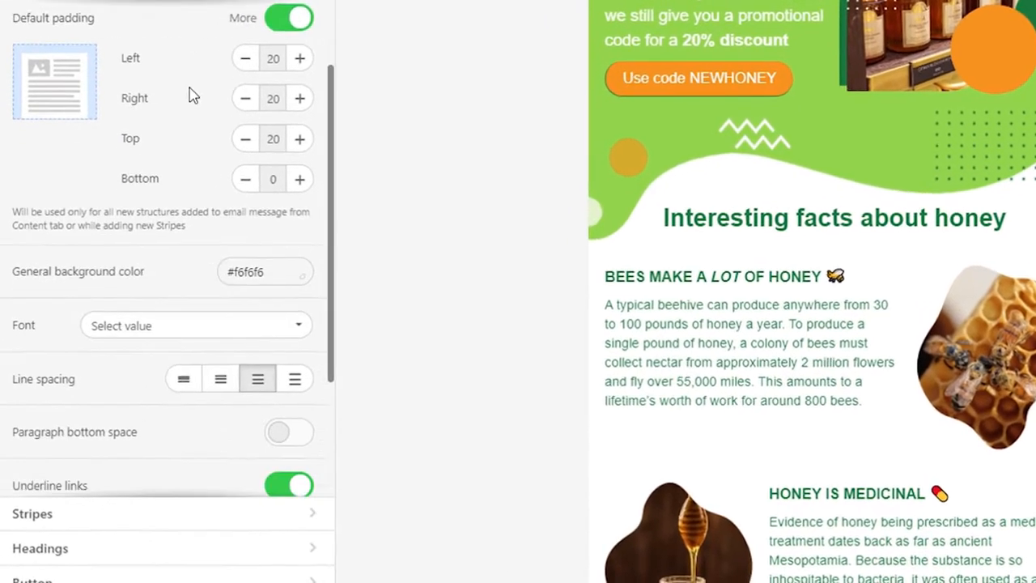
Set the general font to Tahoma and enable a repeating honeycomb background image.
left_click(195, 326)
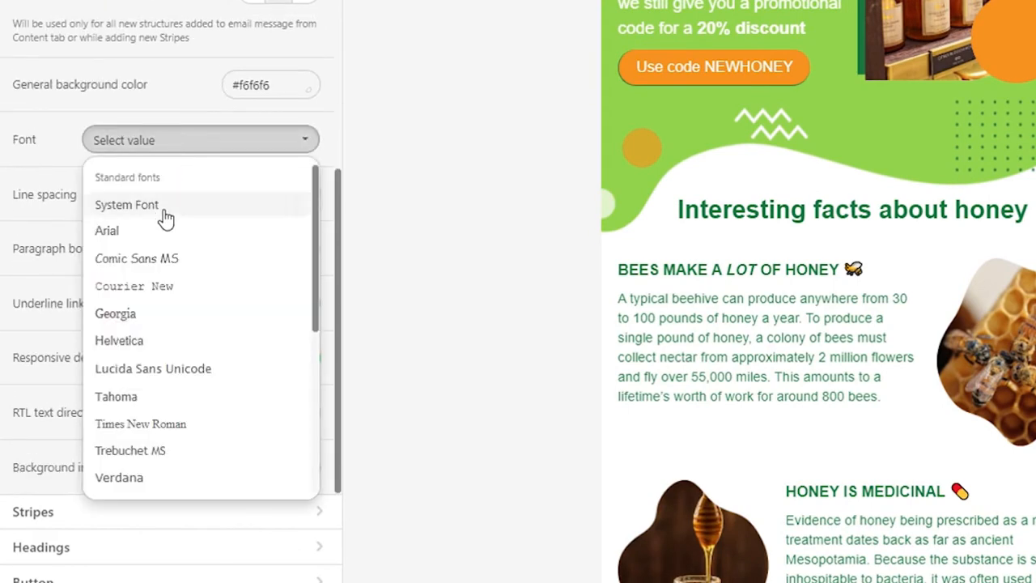
left_click(116, 395)
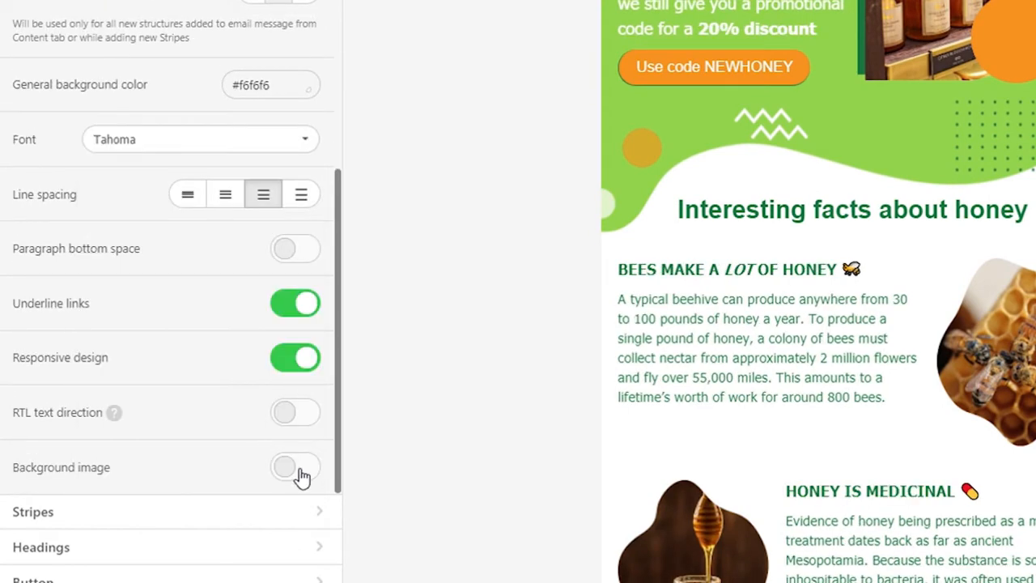
left_click(295, 466)
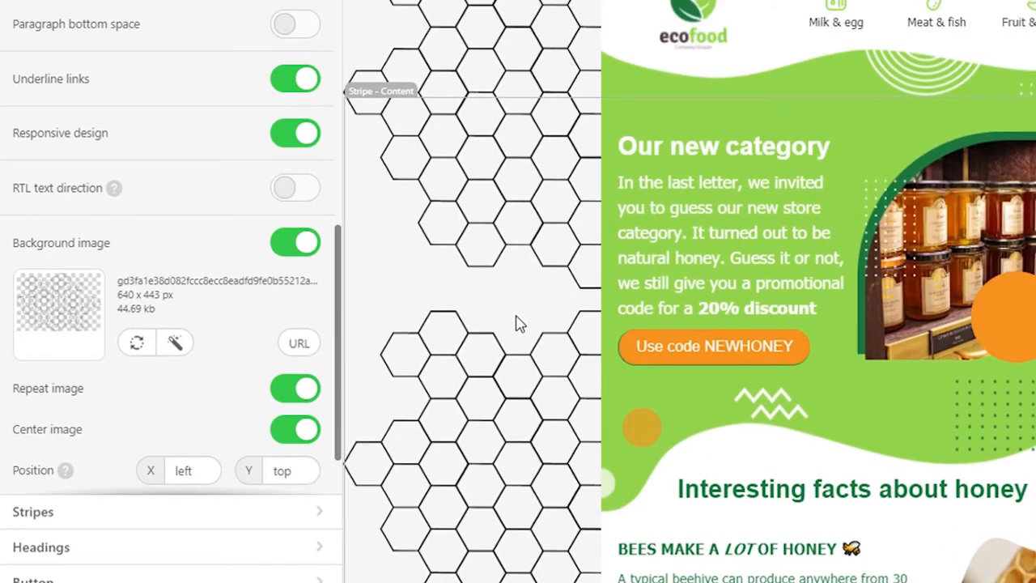
left_click(295, 187)
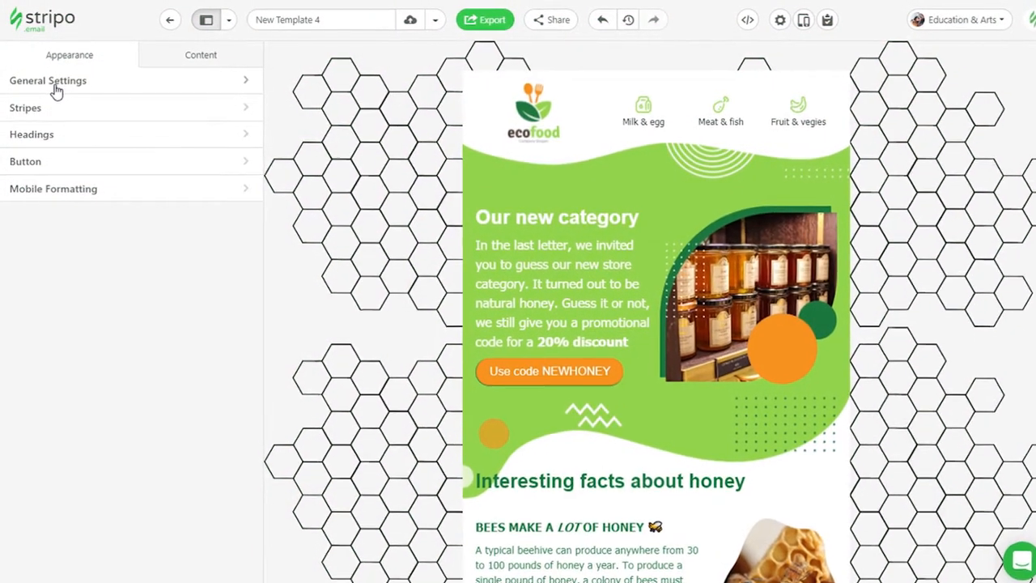
left_click(26, 107)
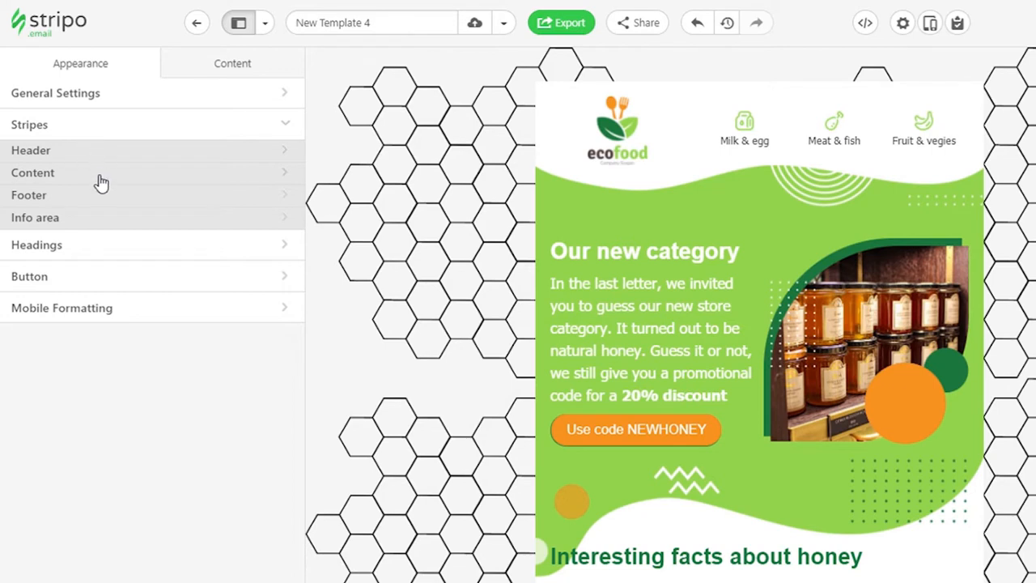
mouse_move(106, 223)
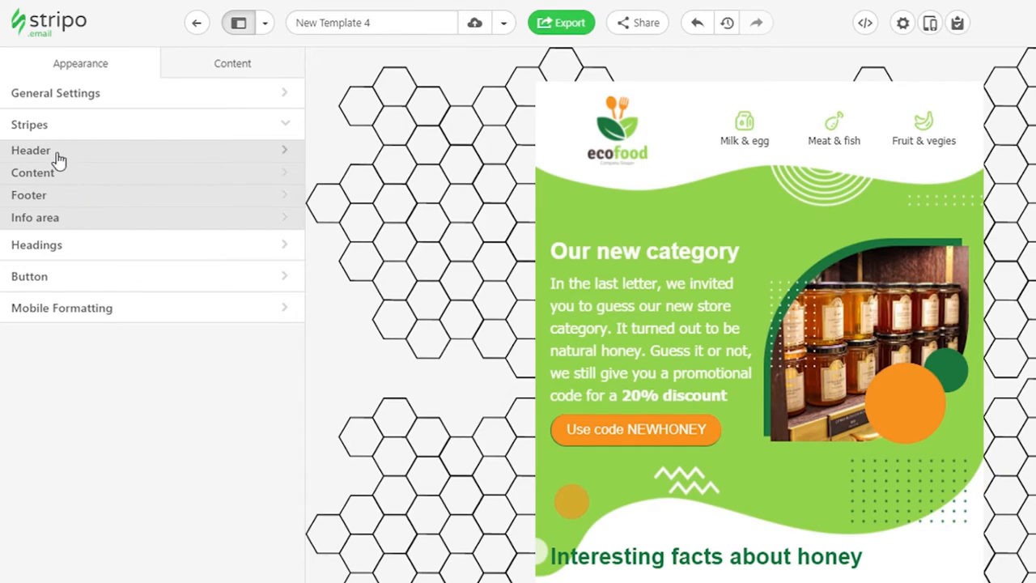
left_click(30, 149)
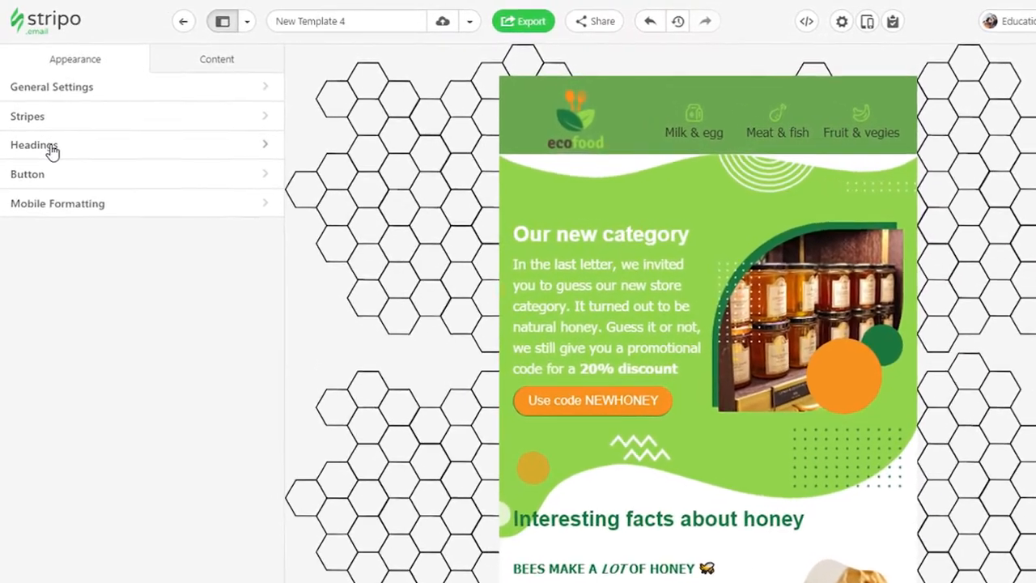
left_click(34, 144)
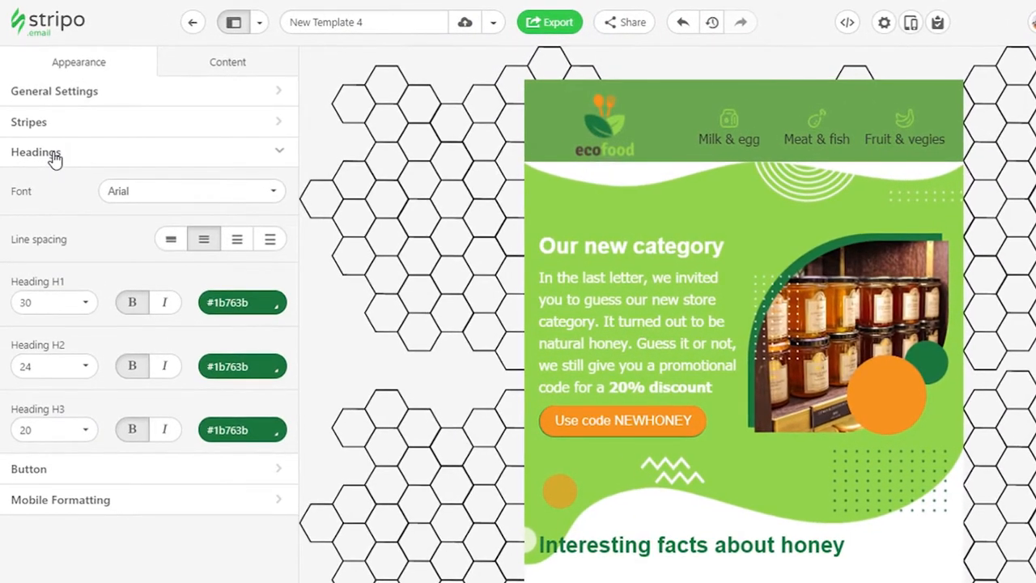
mouse_move(111, 424)
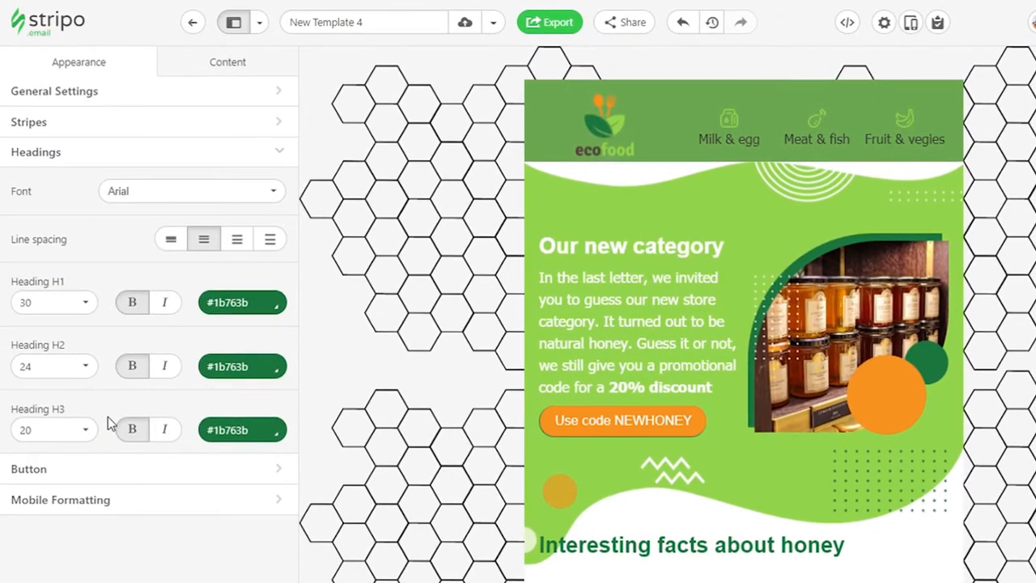
scroll("down", 3)
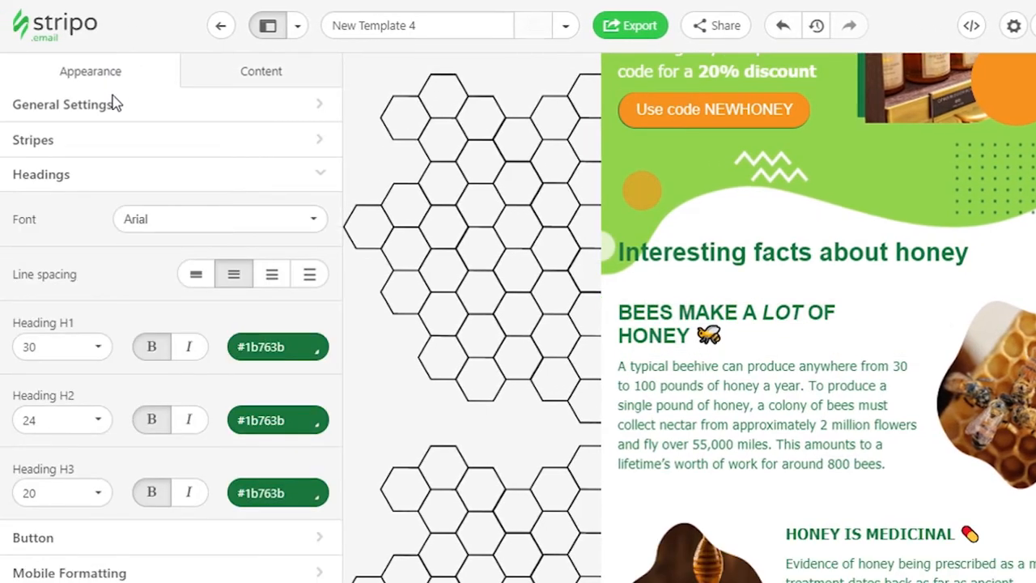
left_click(62, 419)
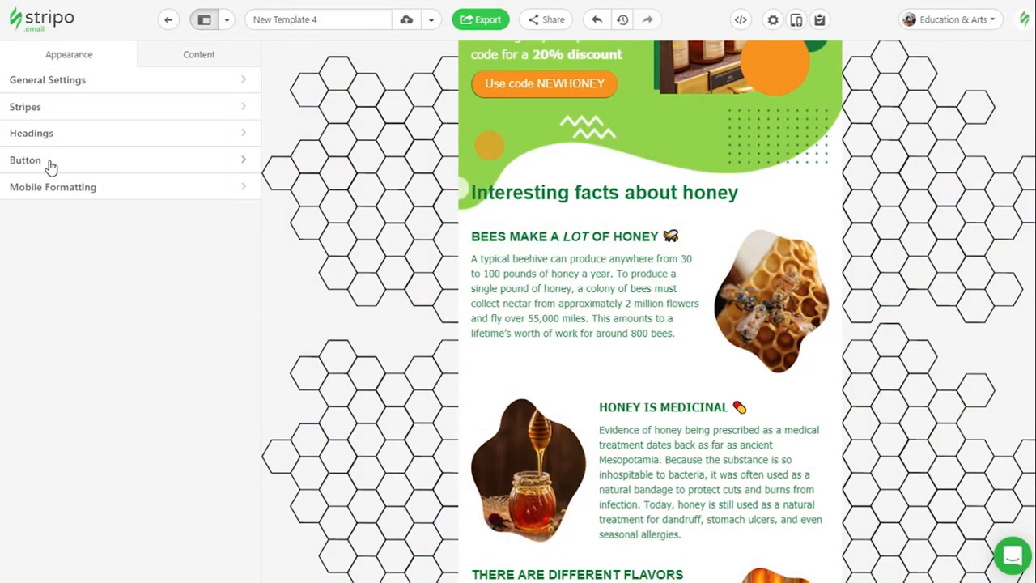
In Button styles, enable hover highlighting with a darker hover colour.
left_click(26, 160)
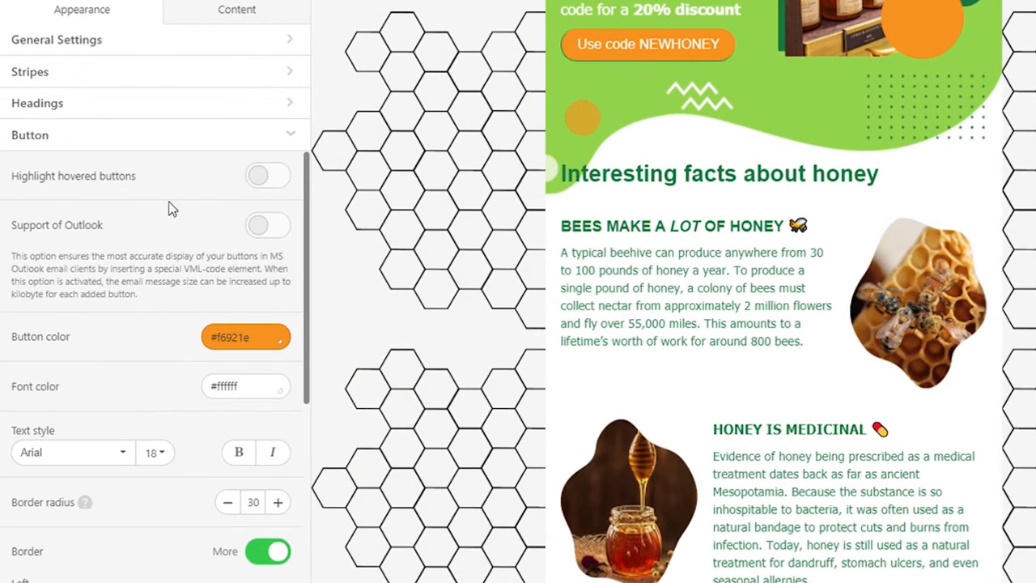
mouse_move(204, 223)
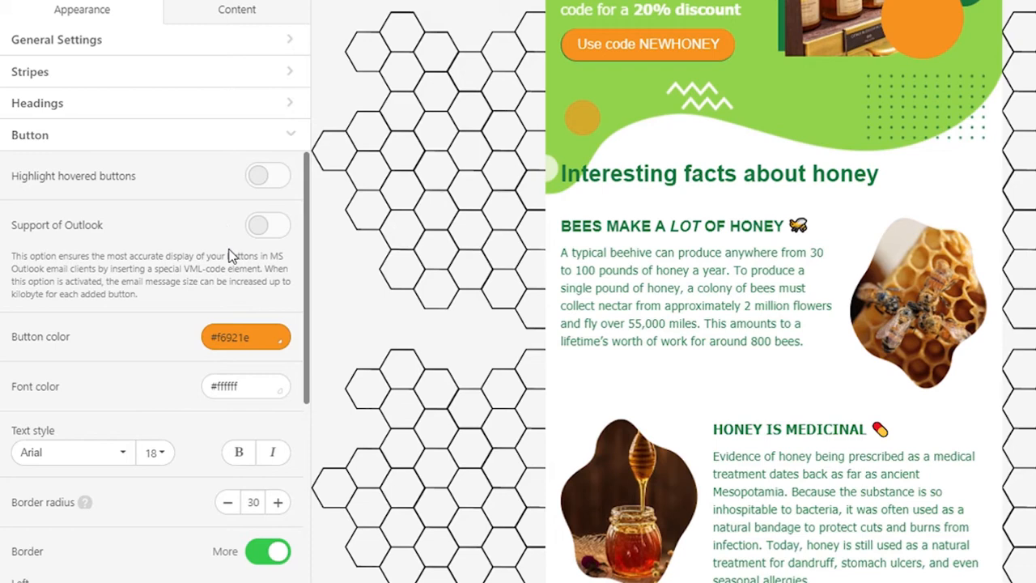
left_click(247, 337)
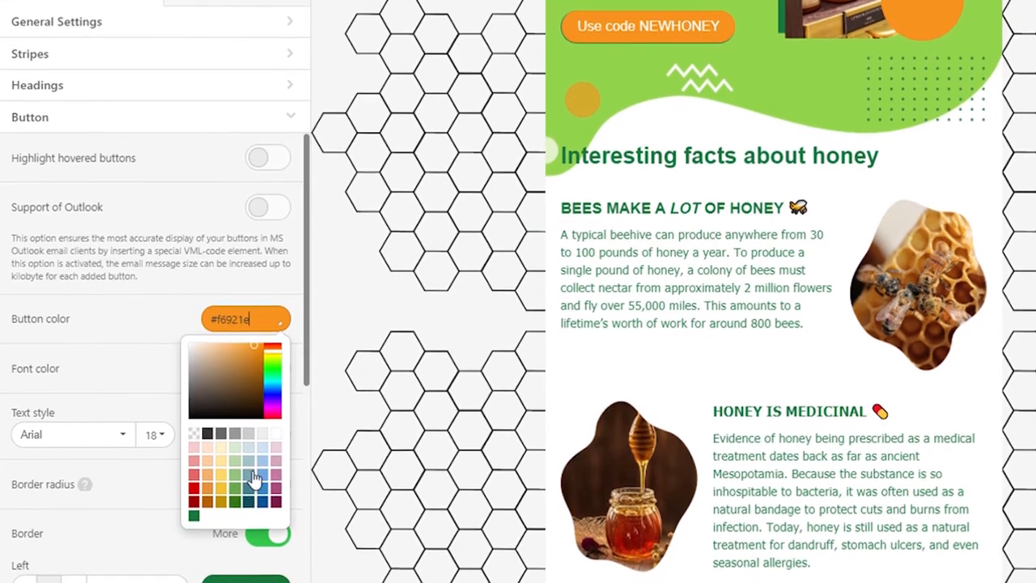
scroll("down", 3)
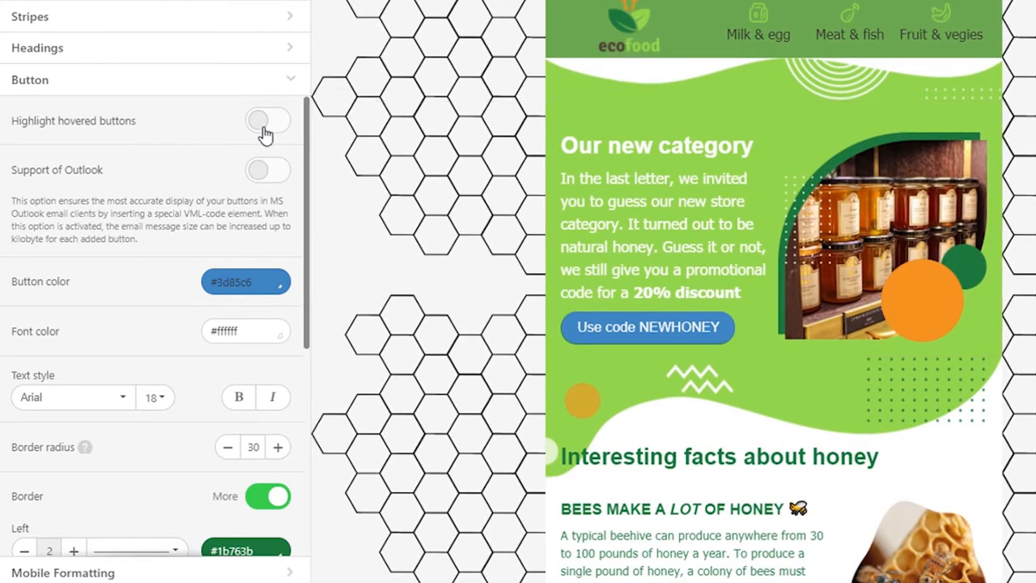
left_click(269, 120)
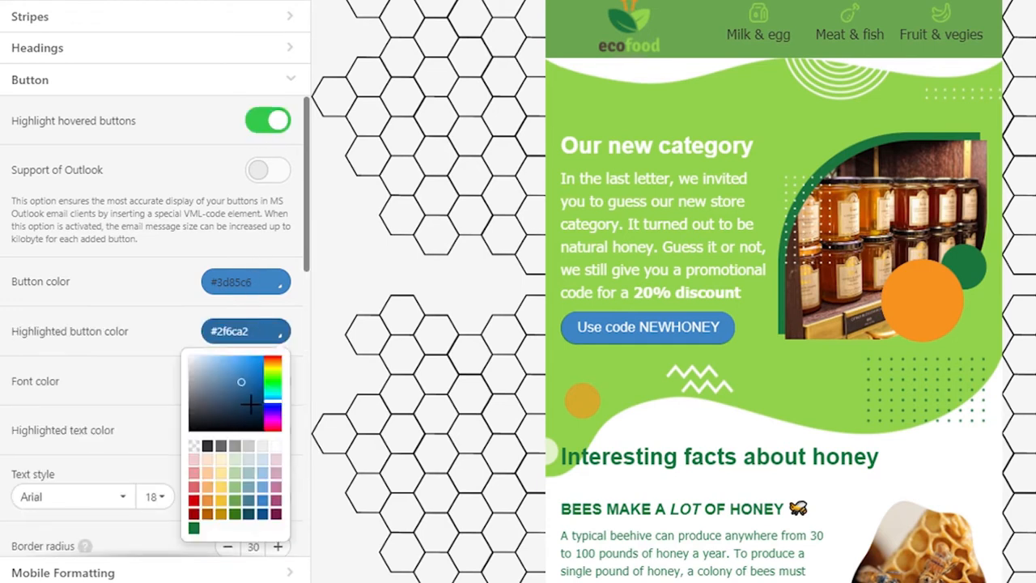
left_click(262, 495)
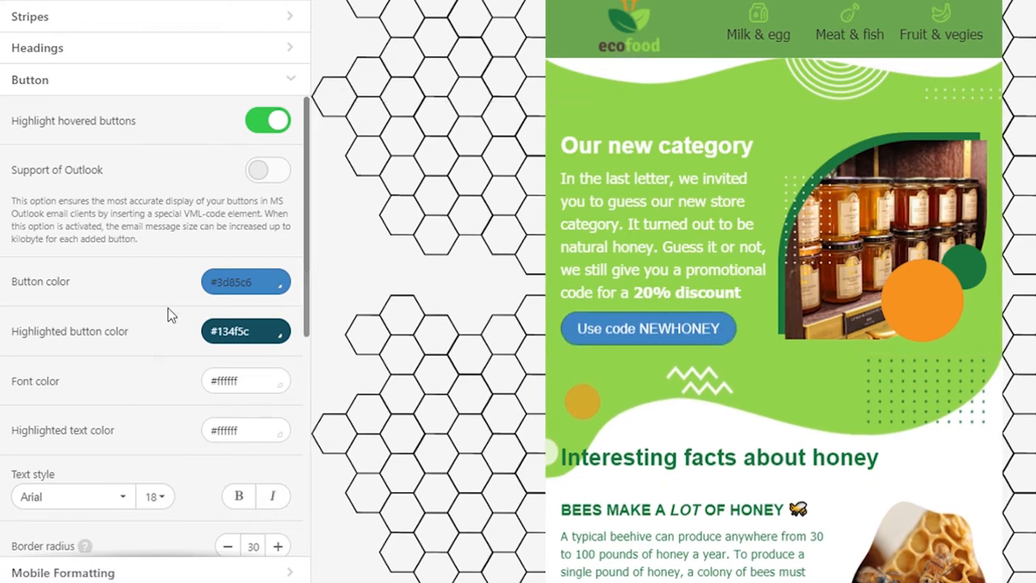
left_click(71, 496)
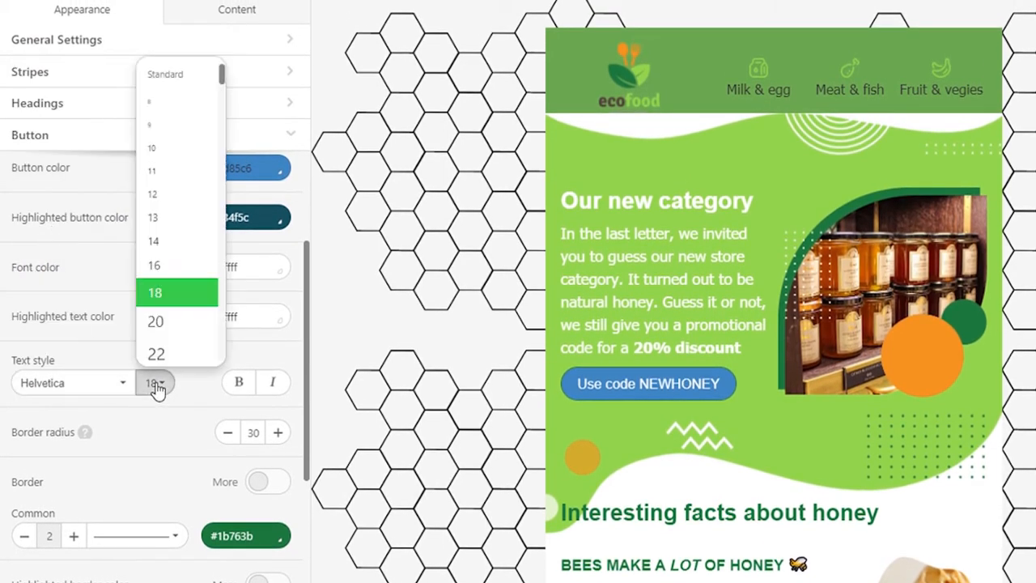
Give buttons text size 22, a 3-pixel yellow border and corner radius 25.
left_click(156, 353)
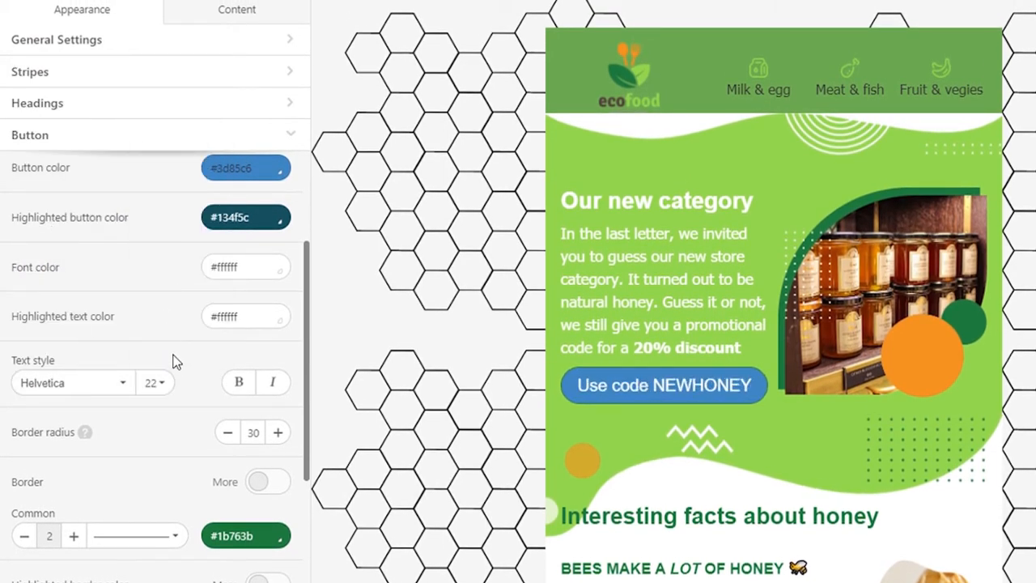
scroll("down", 3)
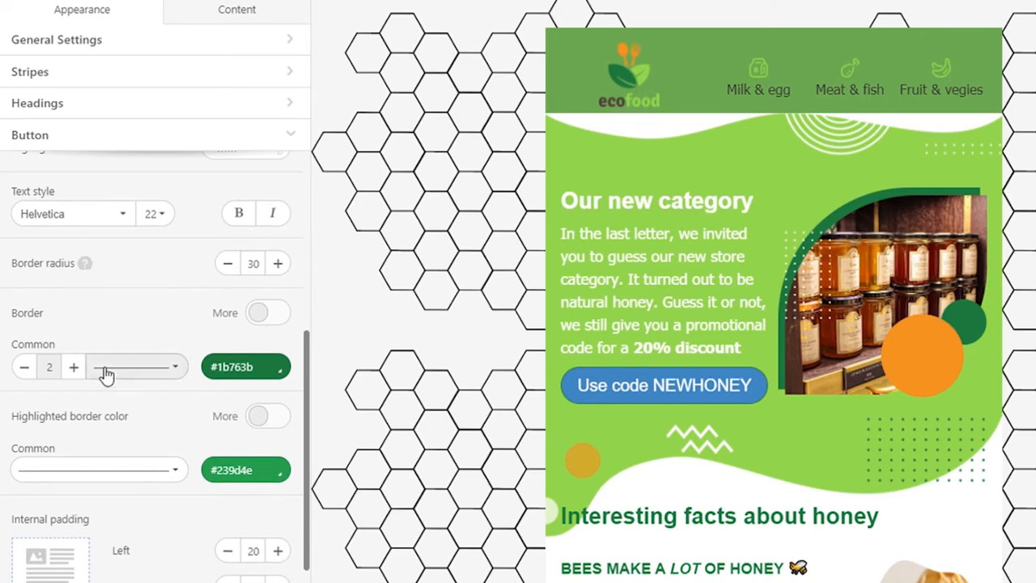
left_click(74, 366)
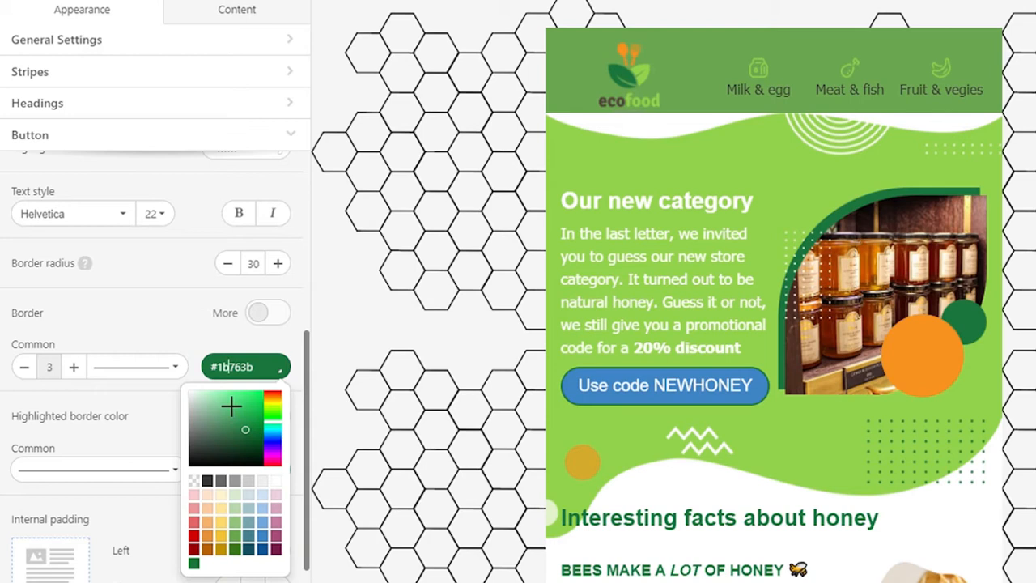
left_click(220, 519)
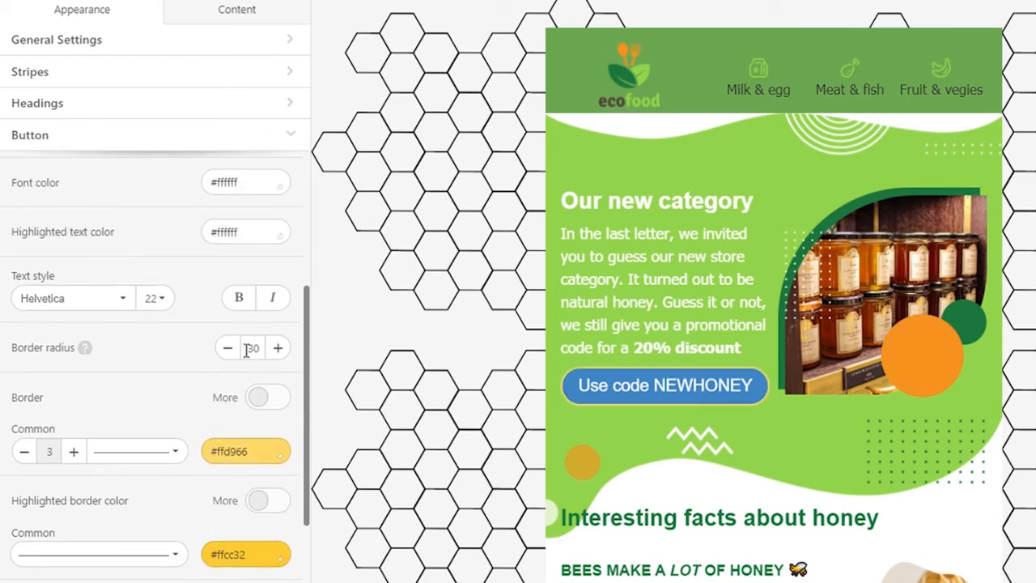
left_click(253, 346)
type("25")
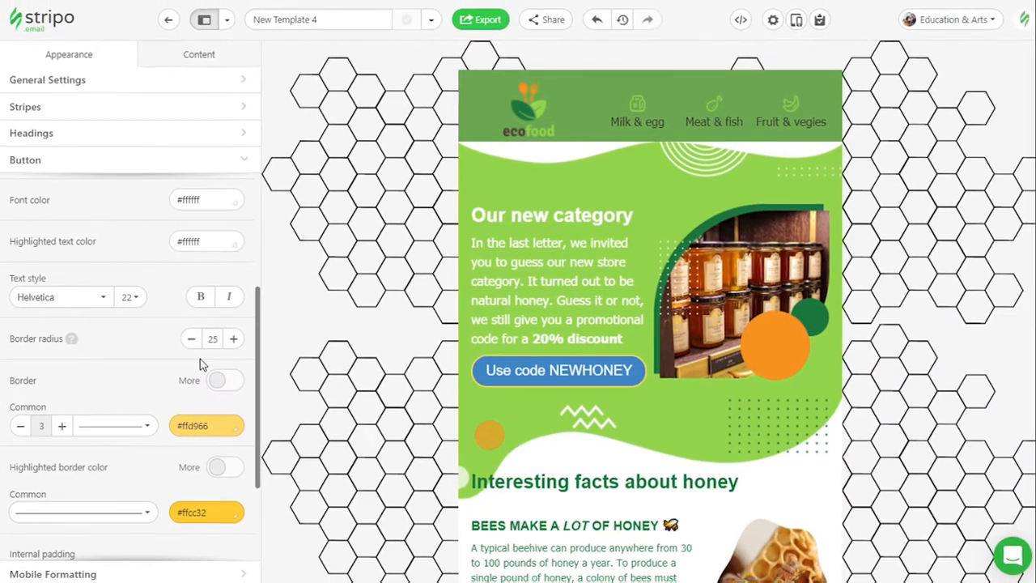
Add a second button under the NEWHONEY button inheriting the shared style, then collapse Button styling.
left_click(199, 55)
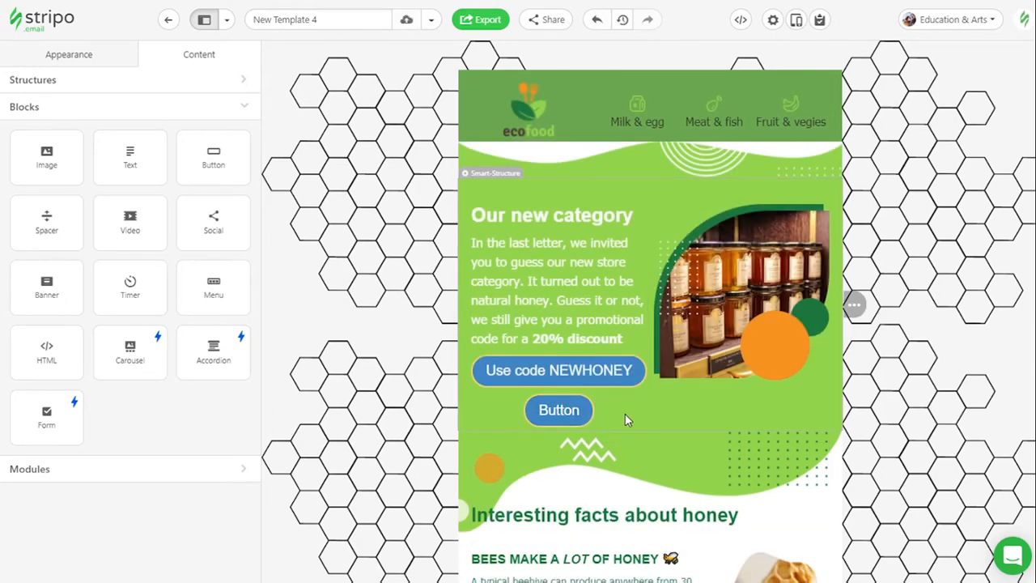
left_click(558, 409)
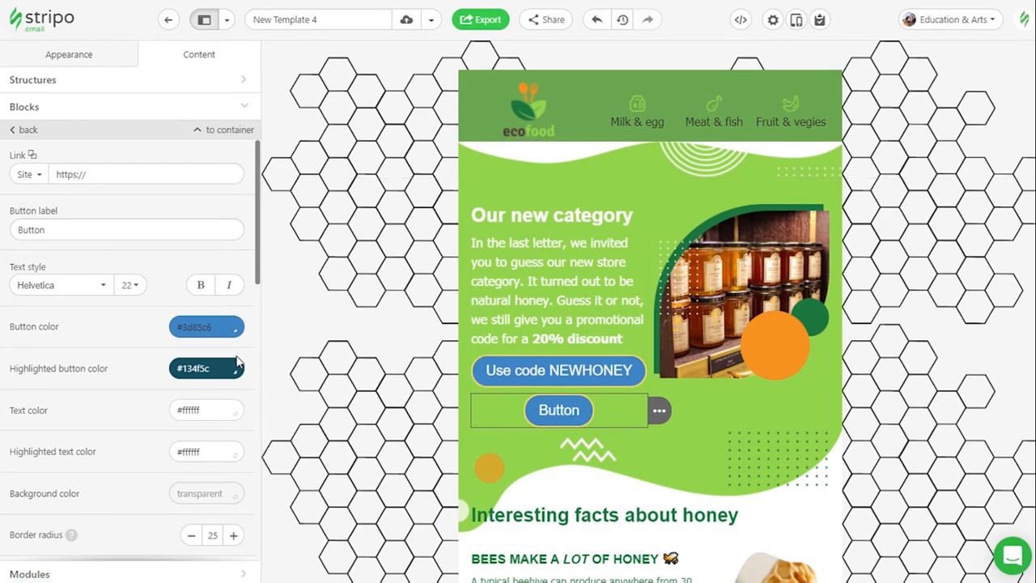
left_click(206, 327)
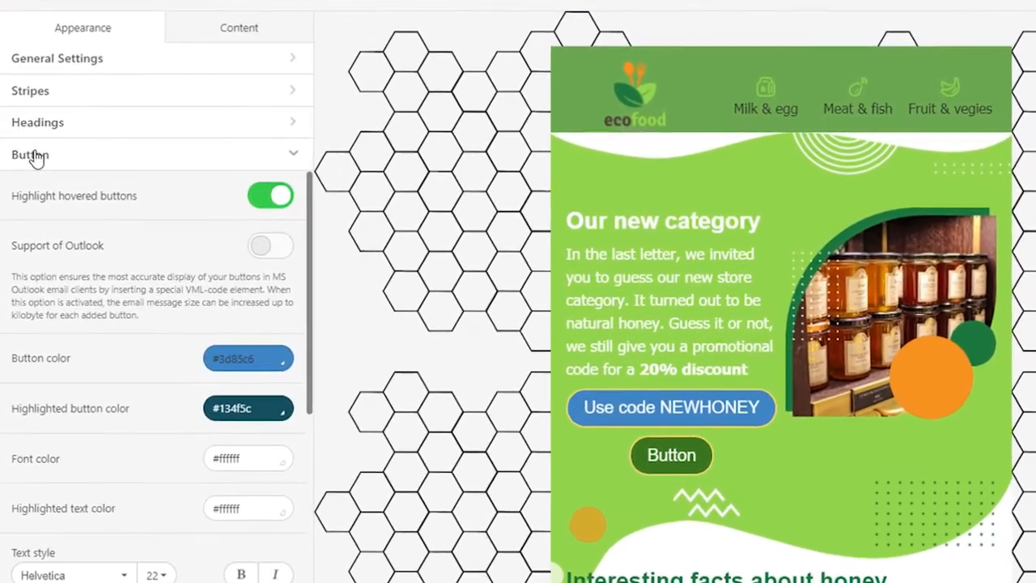
left_click(33, 156)
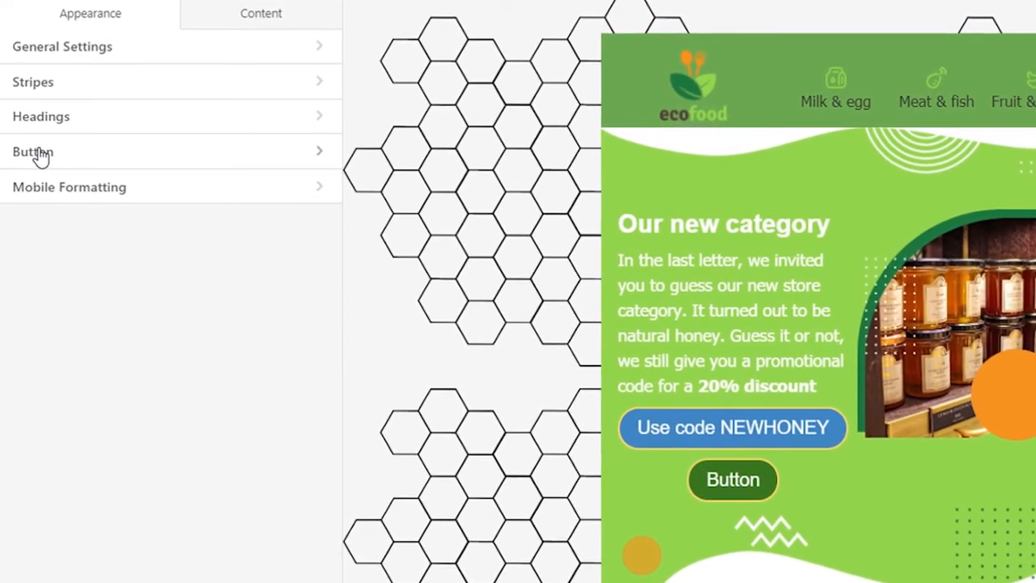
Expand Mobile Formatting and scroll to the button text size and full-width options.
left_click(68, 188)
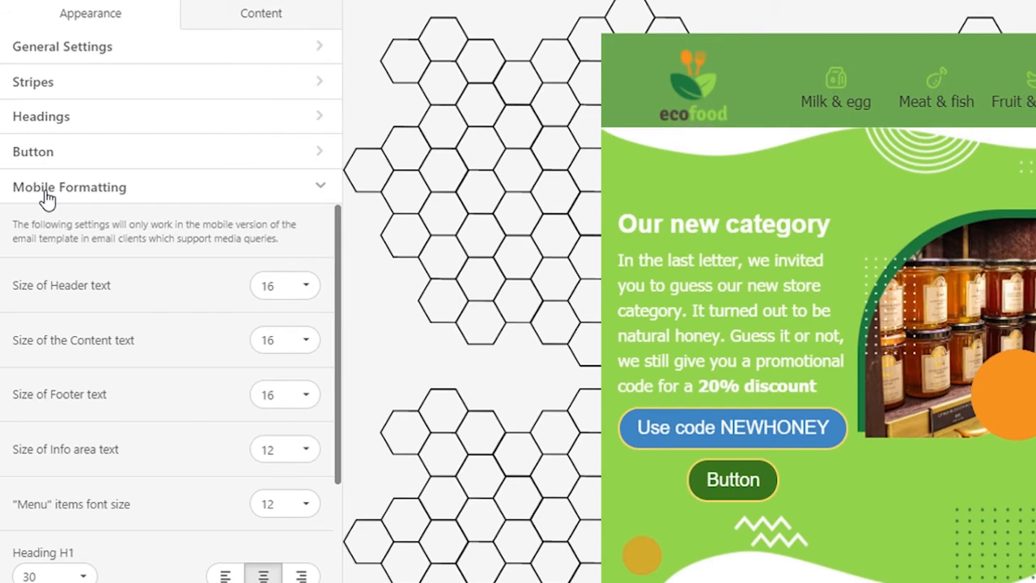
scroll("down", 3)
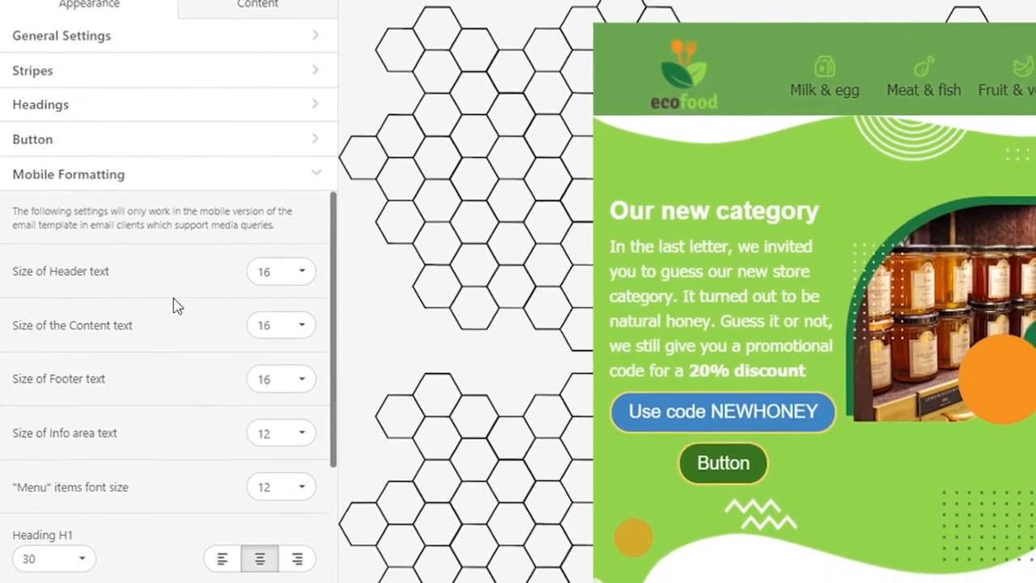
scroll("down", 3)
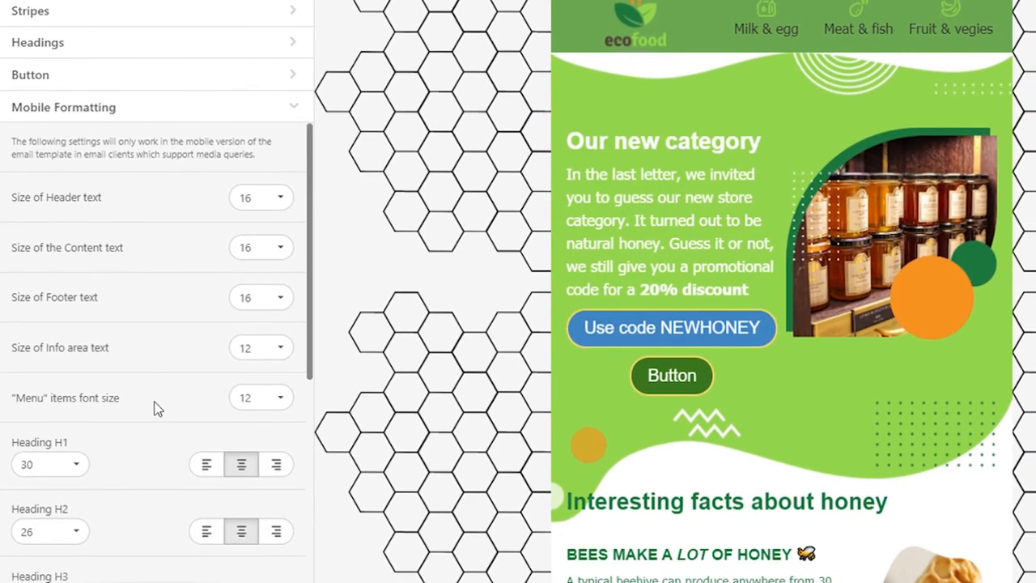
scroll("down", 3)
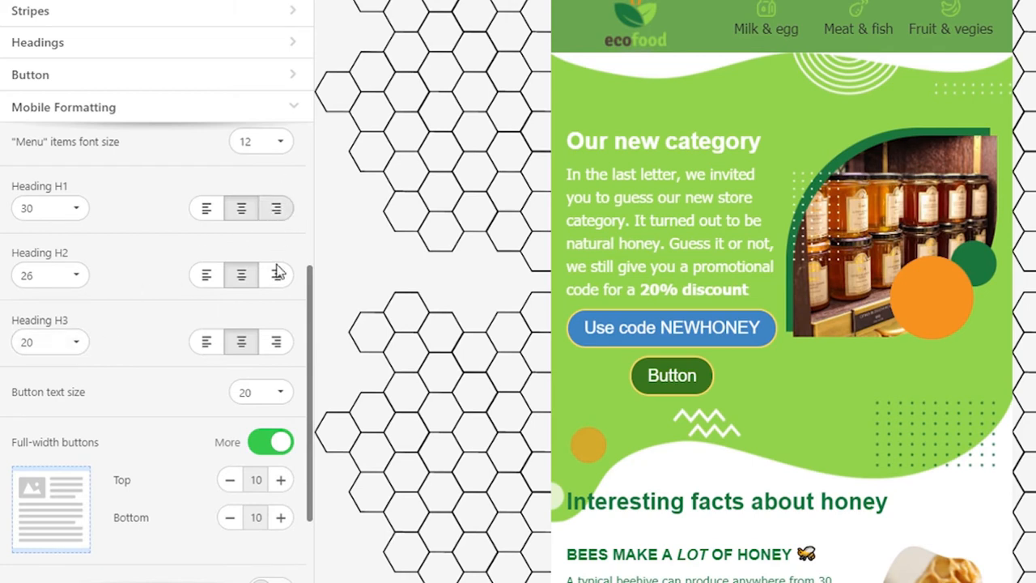
mouse_move(235, 408)
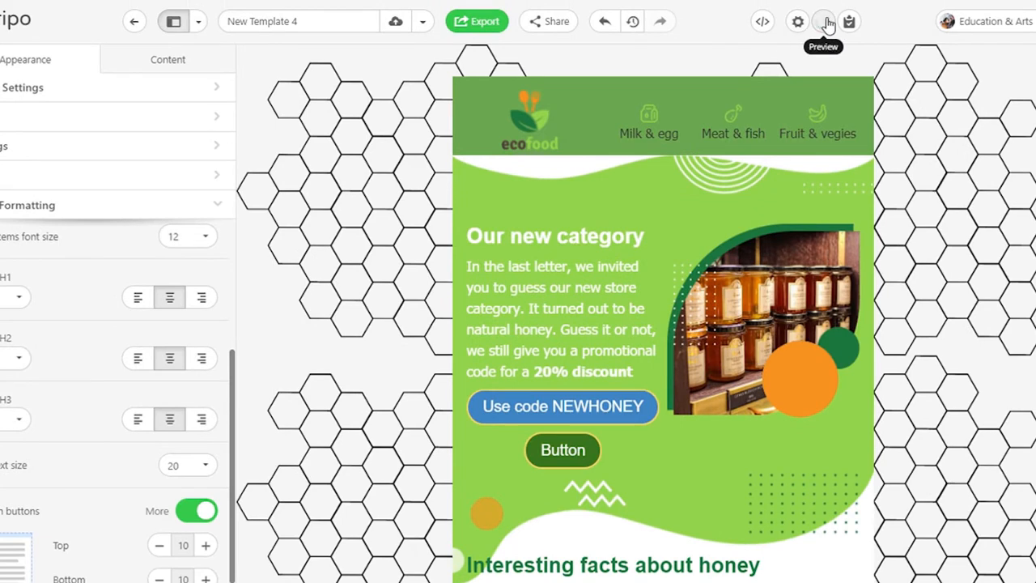
Preview the email and scroll the phone frame to the full-width buttons.
left_click(823, 21)
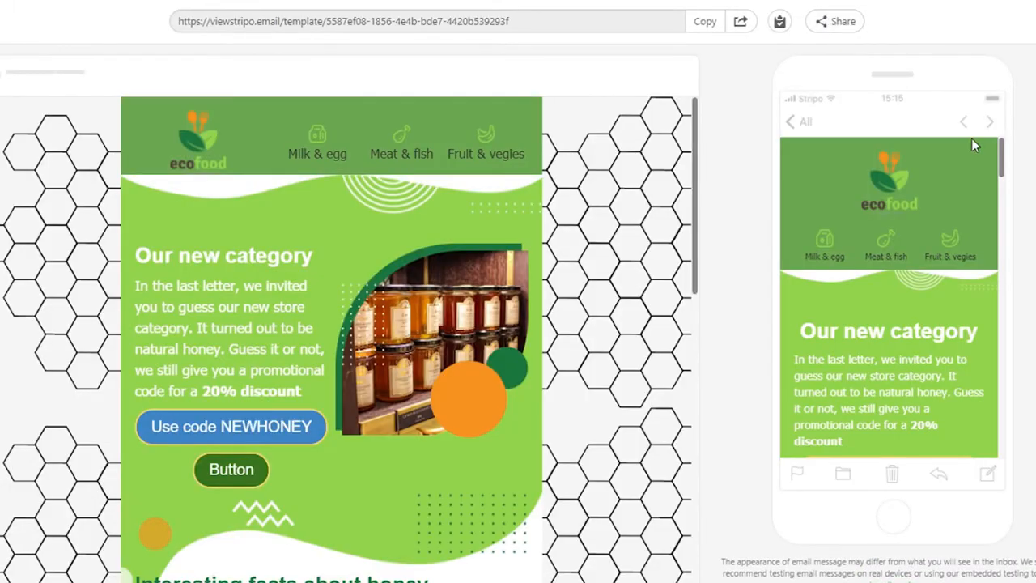
scroll("down", 3)
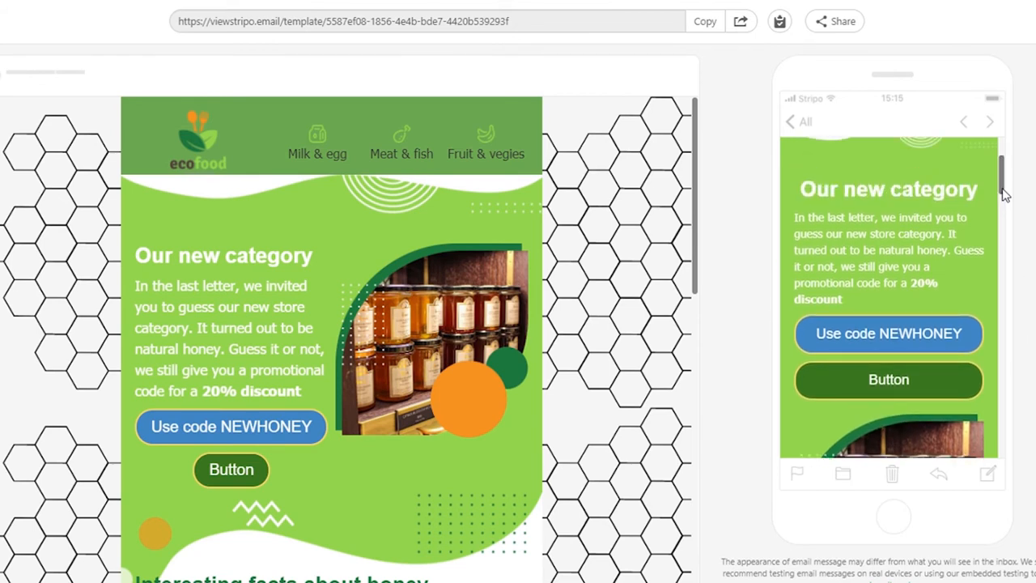
mouse_move(958, 304)
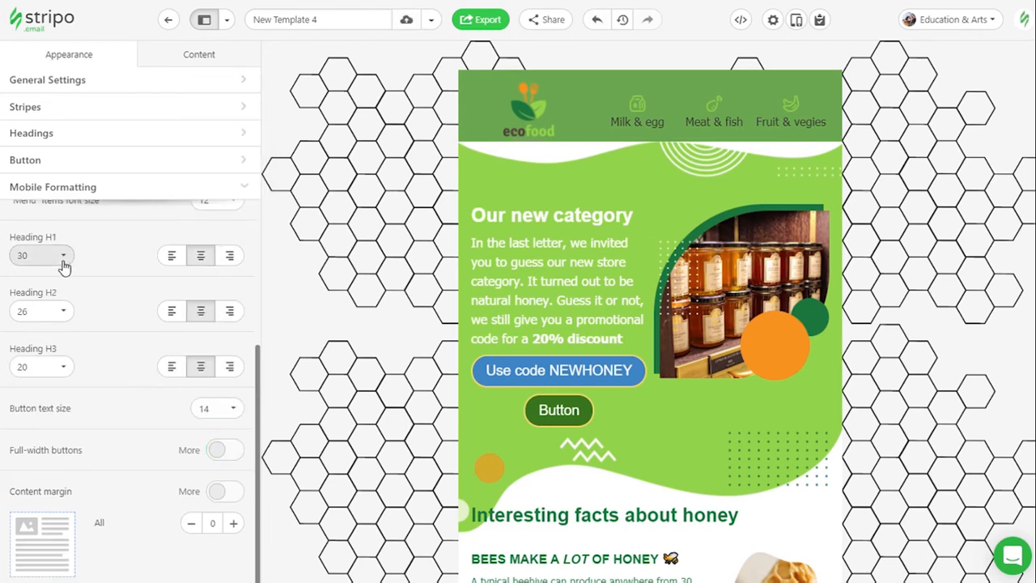
Choose a smaller mobile H1 heading size before previewing again.
left_click(41, 255)
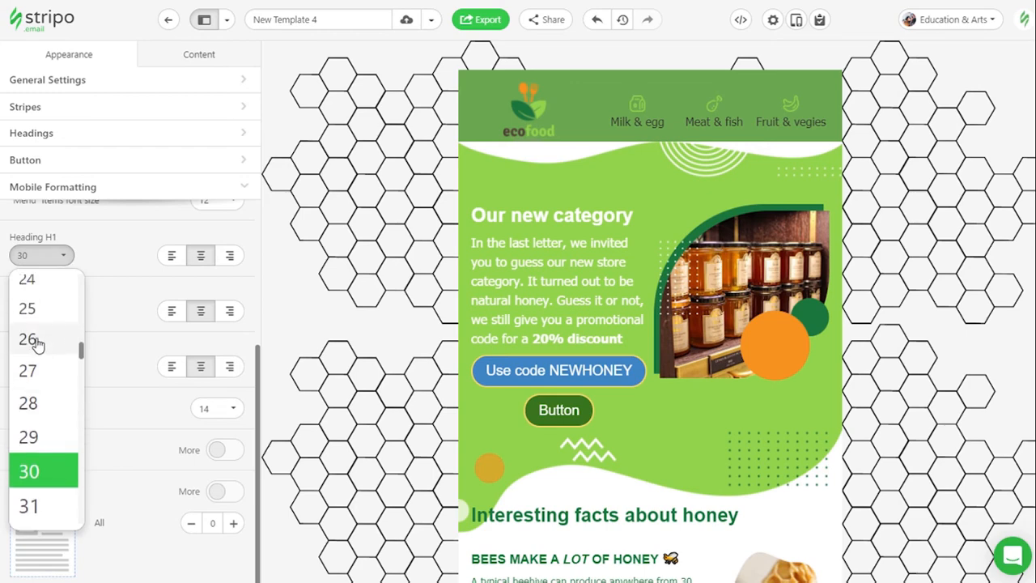
left_click(29, 340)
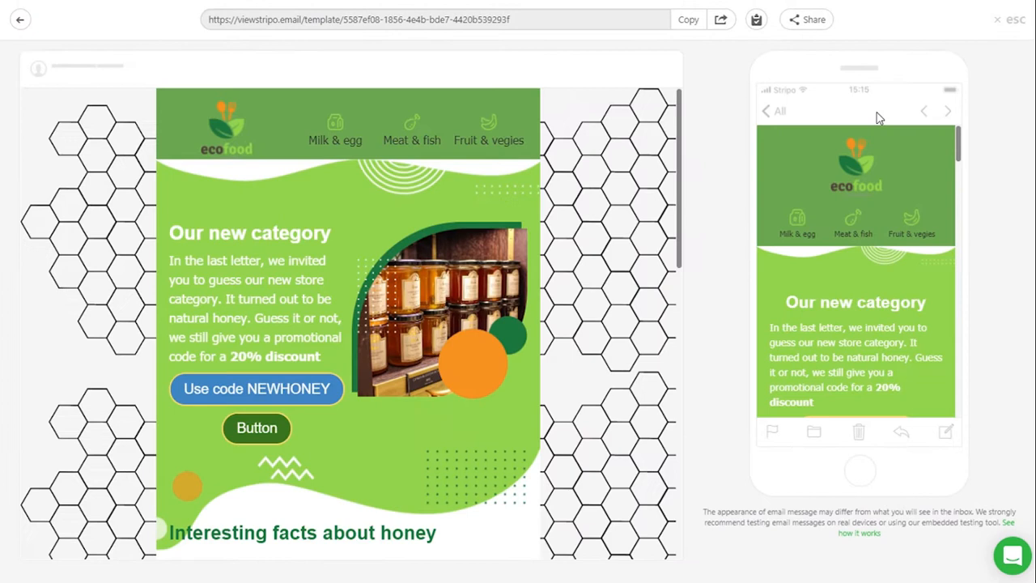
scroll("down", 3)
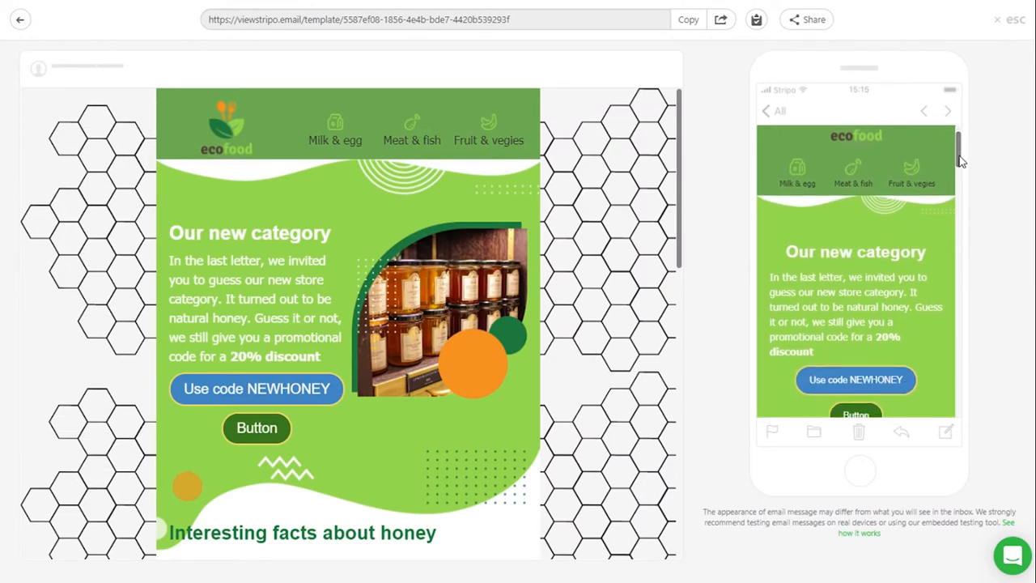